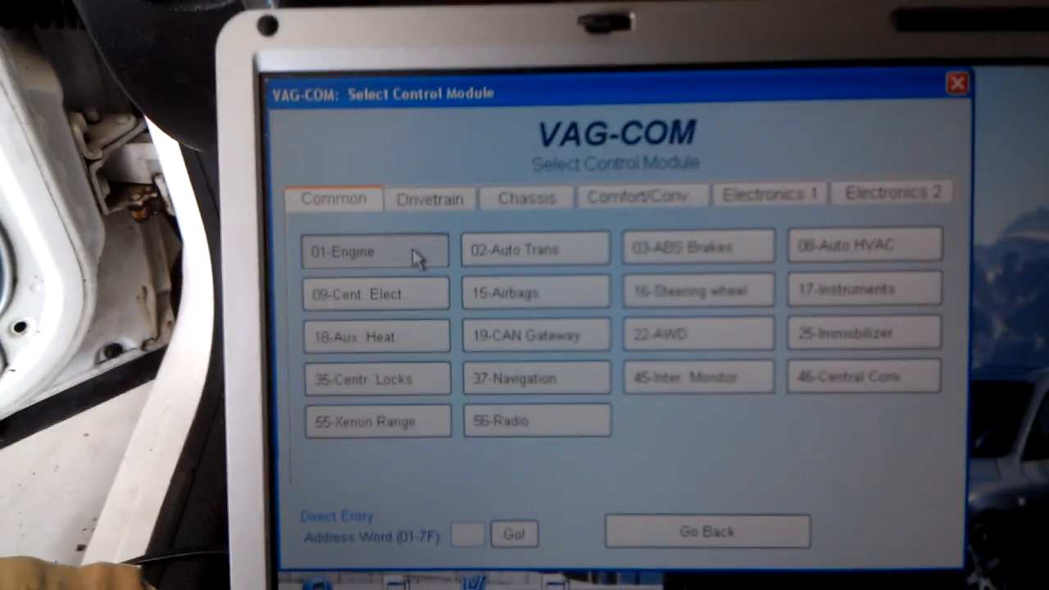
Connect to the 01-Engine controller and try Basic Settings, dismissing the unregistered-copy warning
click(376, 251)
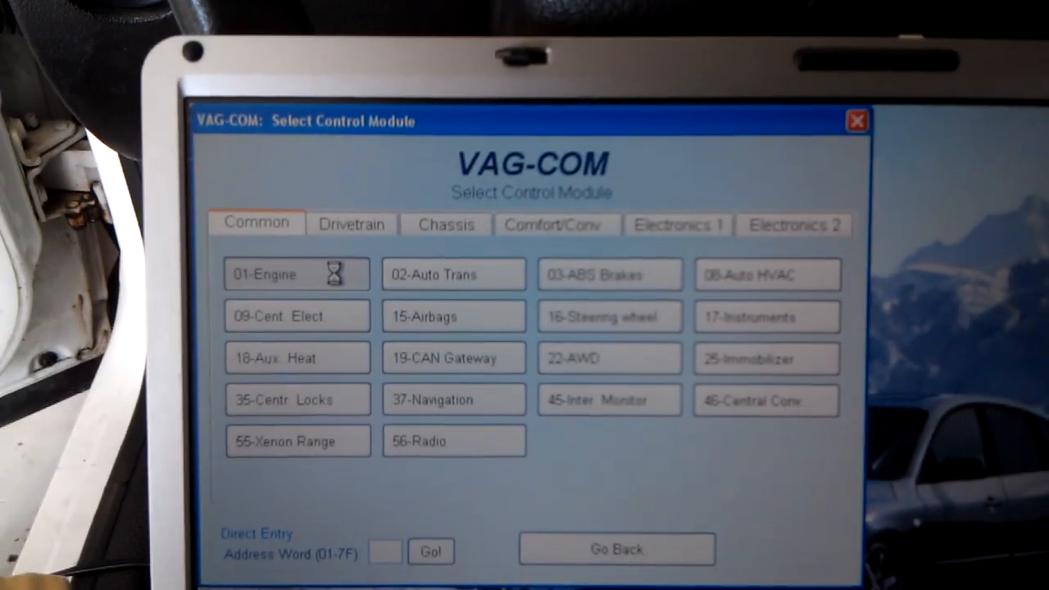
click(297, 275)
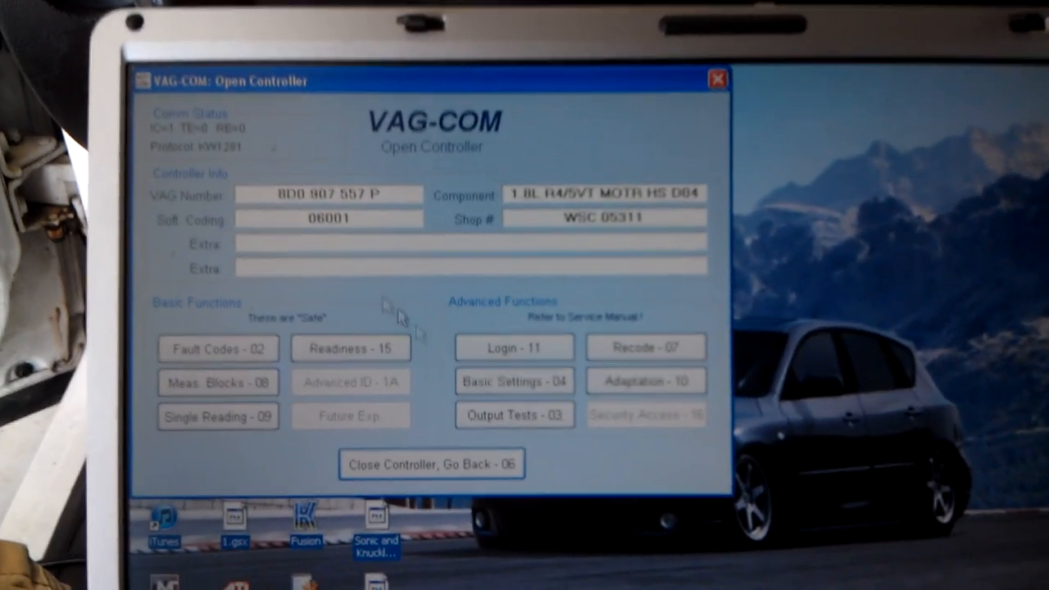
click(510, 369)
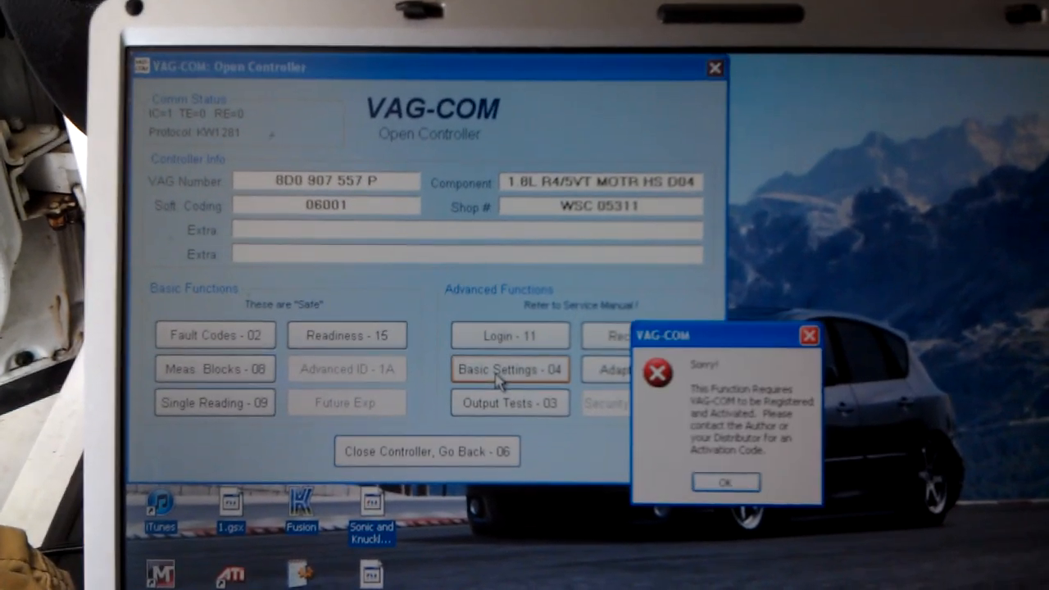
click(725, 481)
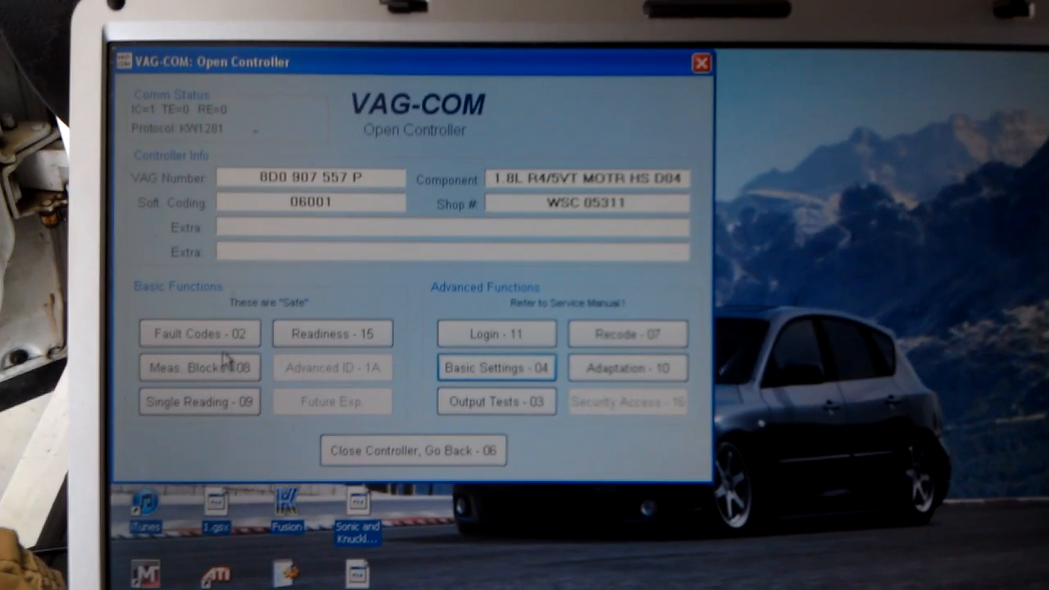
View the engine's live measuring blocks, then switch to Basic Settings mode
click(199, 367)
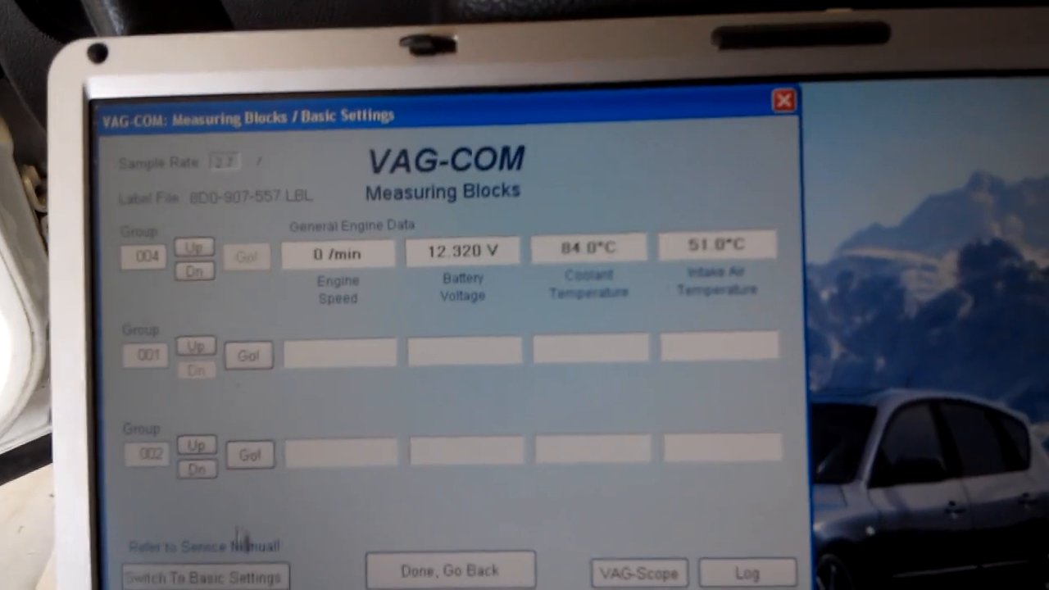
click(205, 573)
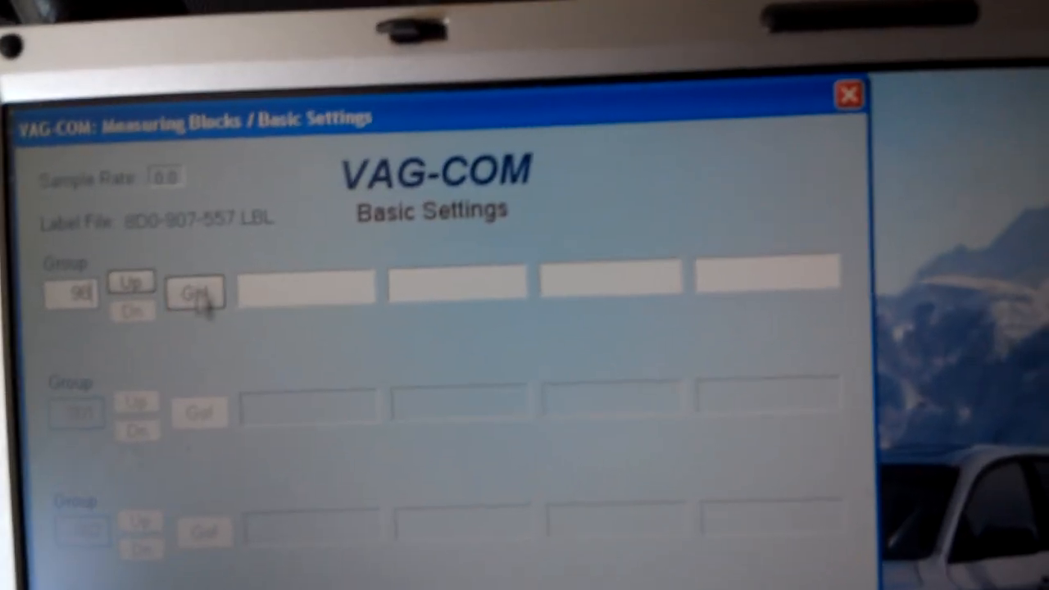
Start Basic Settings group 098 for the throttle body alignment
click(195, 292)
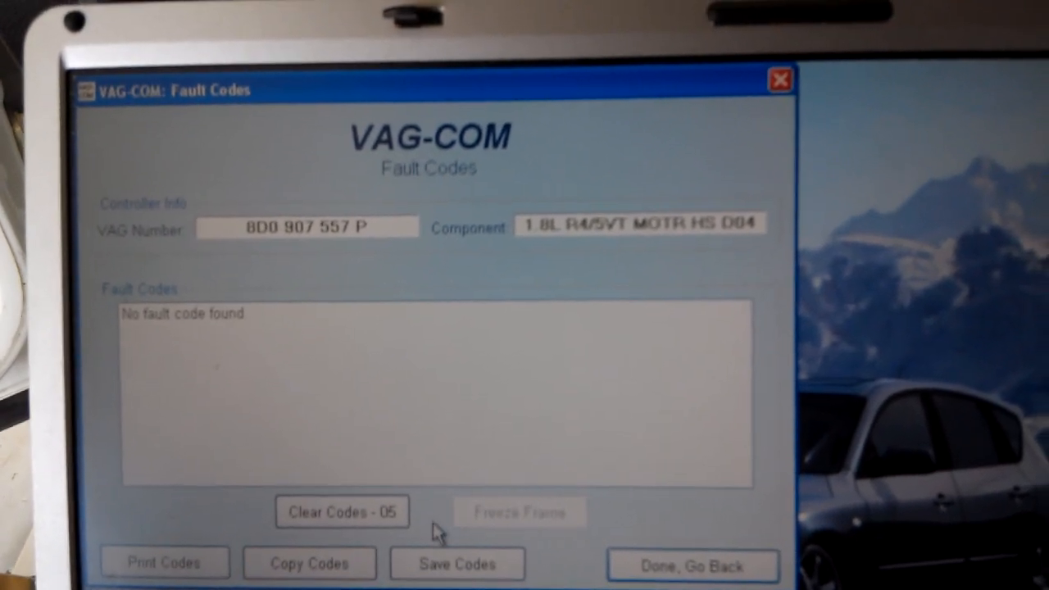
Close the fault code results showing no stored faults and return to the engine controller screen
click(693, 565)
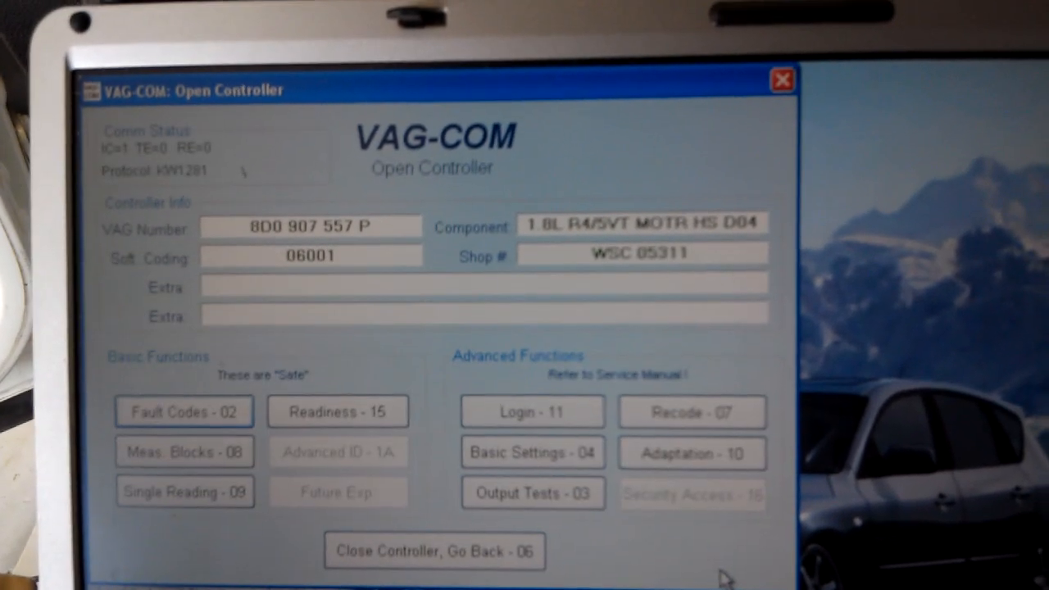